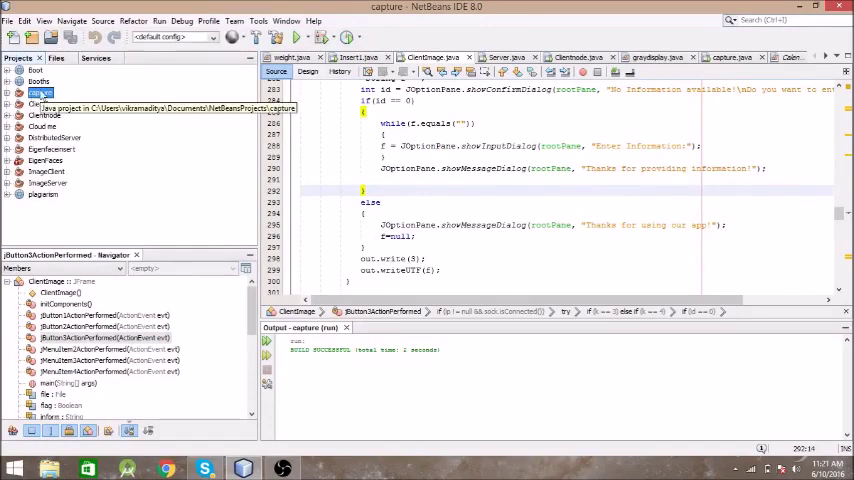
Check the capture project's properties, then run Clean and Build to produce capture.jar
right_click(32, 92)
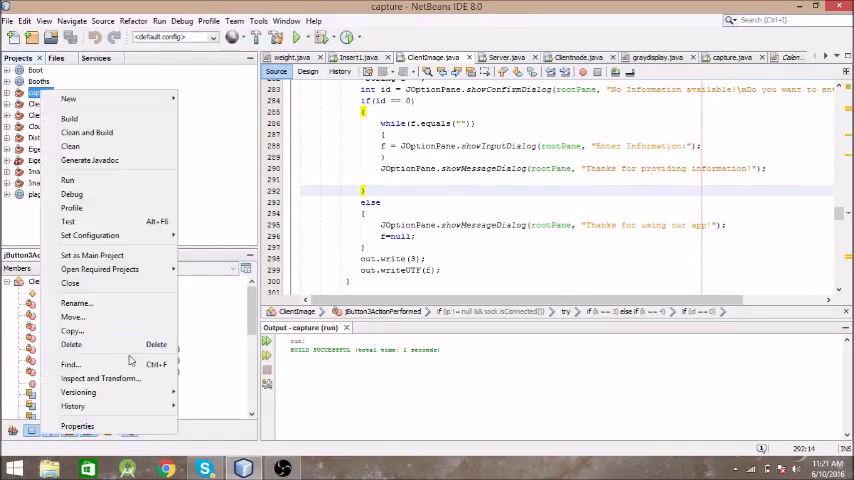
click(76, 426)
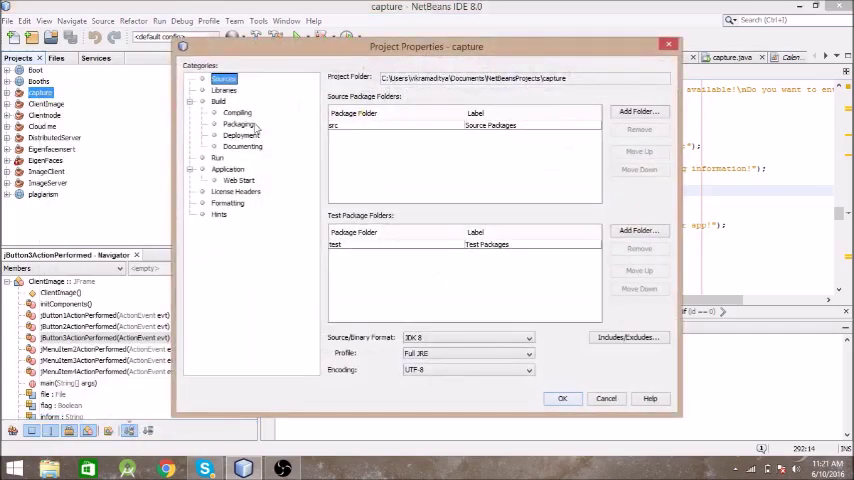
click(238, 124)
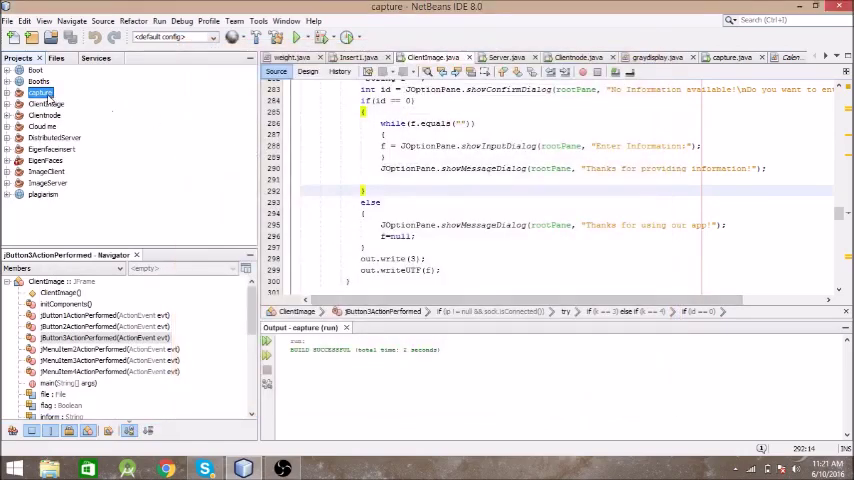
right_click(40, 92)
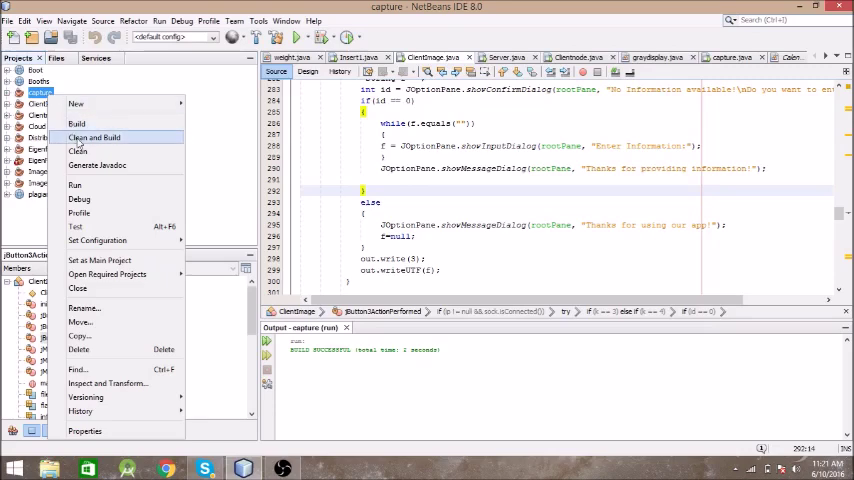
click(78, 152)
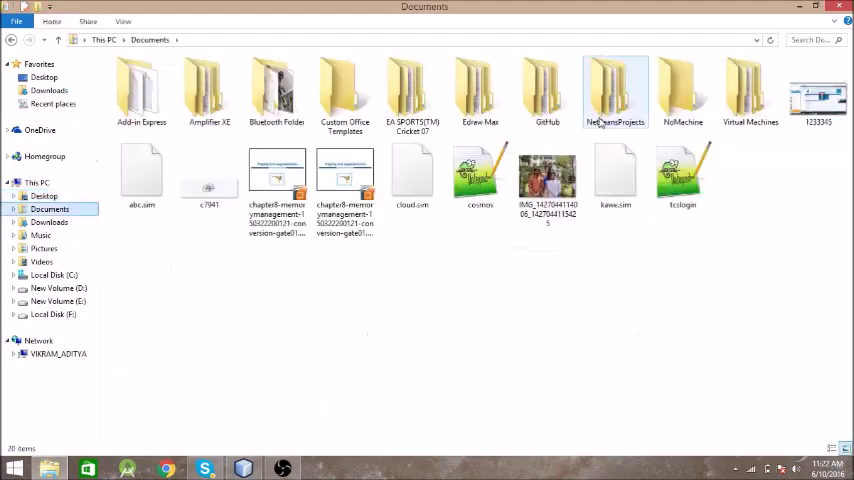
Browse into NetBeansProjects > capture > dist where the built jar lives
double_click(616, 80)
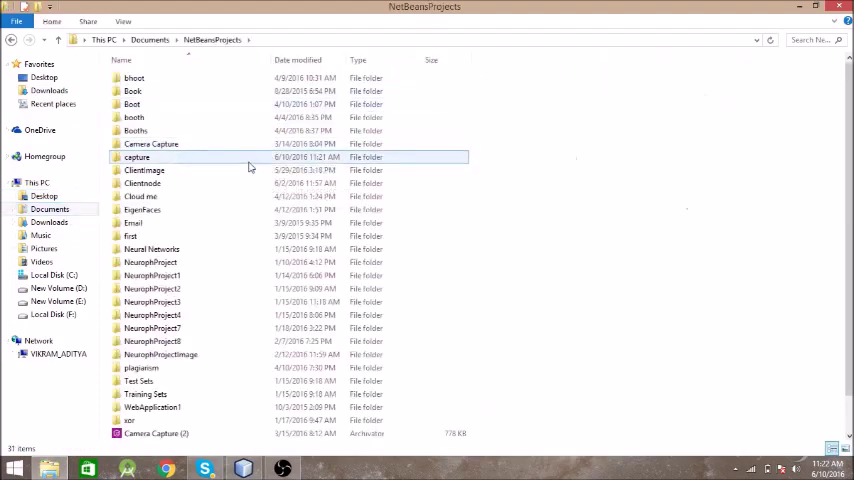
double_click(136, 156)
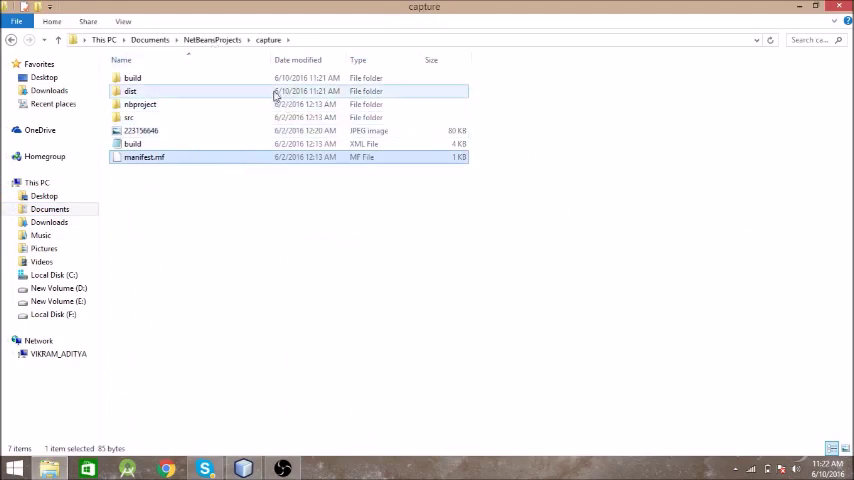
double_click(132, 90)
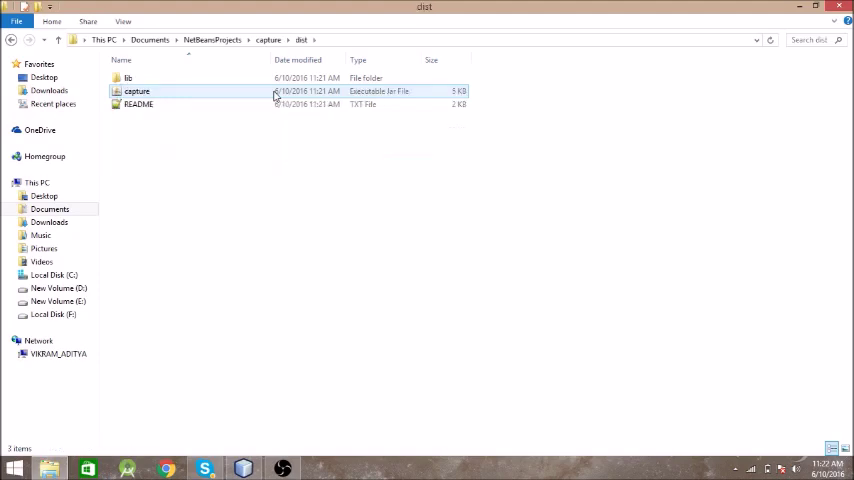
mouse_move(302, 100)
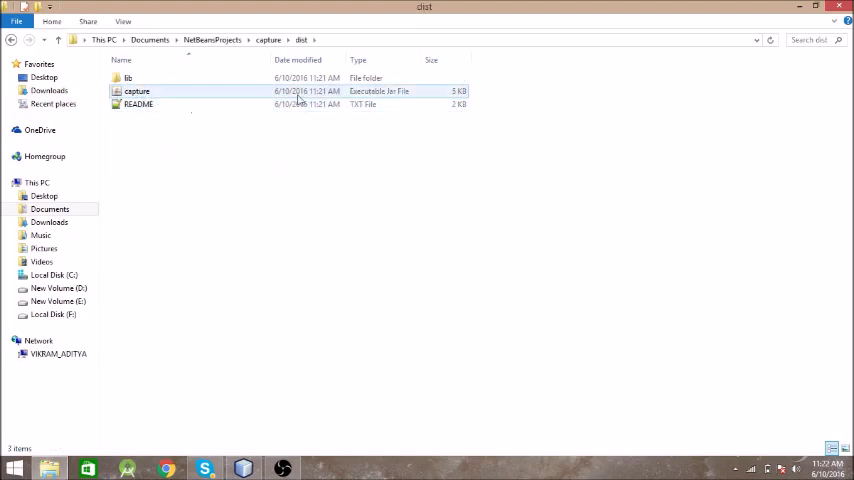
Run capture.jar to show its JButton window, then return to the desktop
double_click(128, 92)
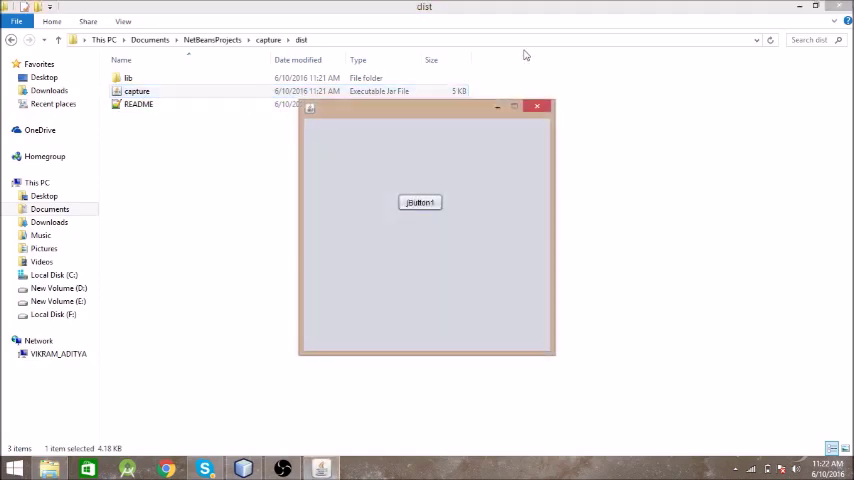
click(540, 104)
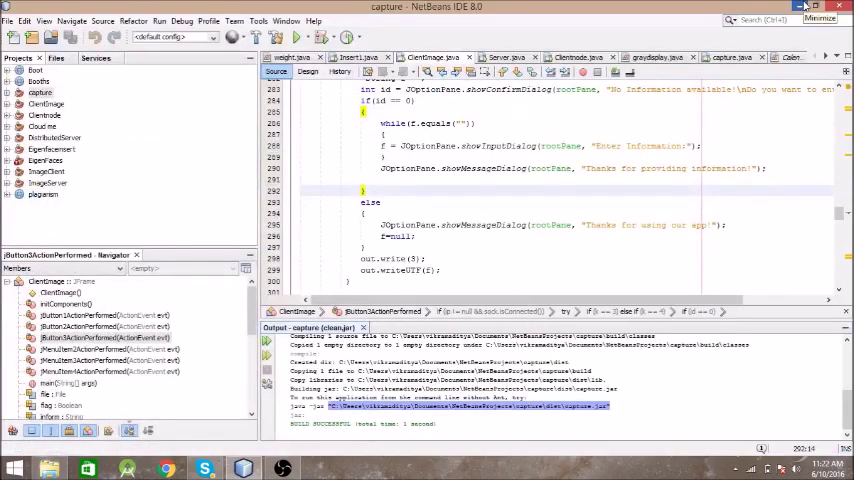
click(824, 16)
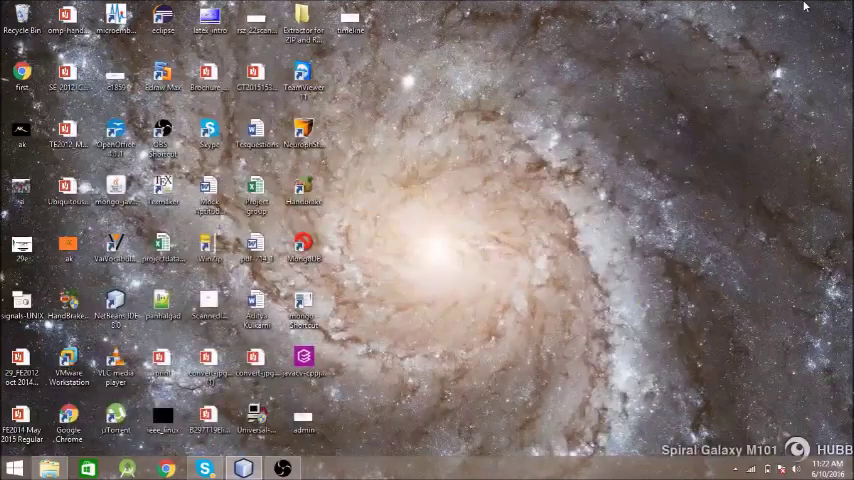